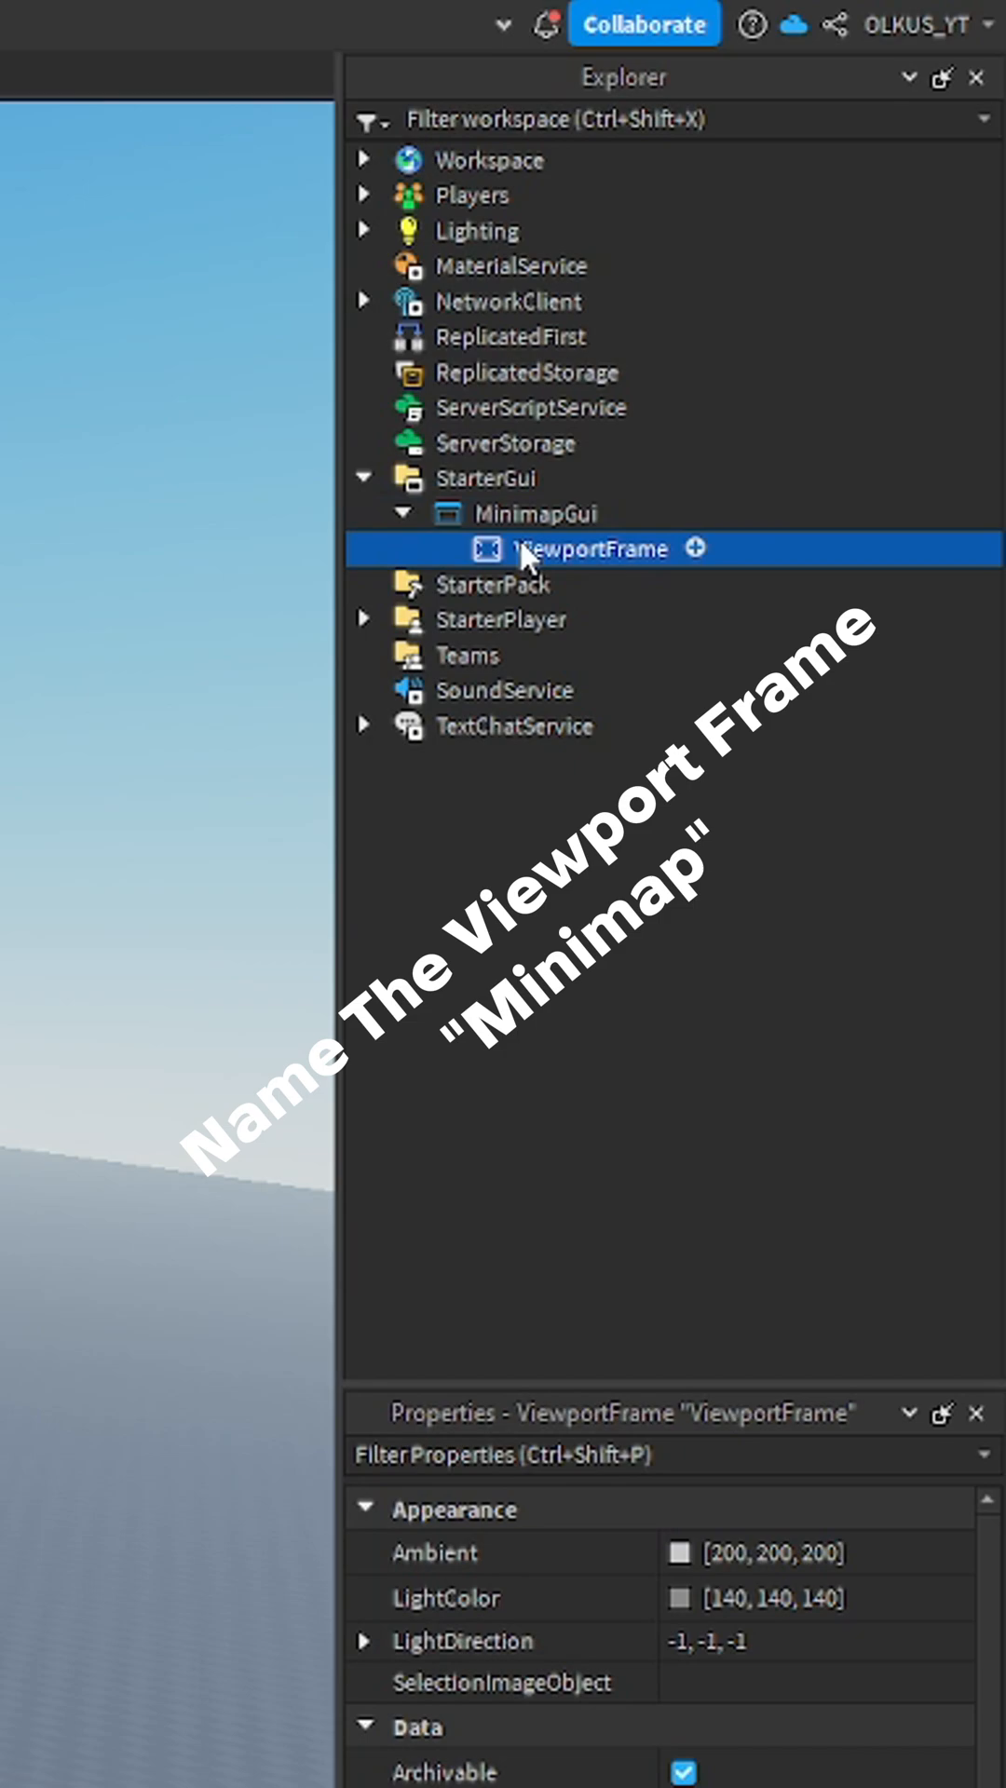
# Rename the ViewportFrame under MinimapGui to 'Minimap'
pyautogui.write('Minimap')
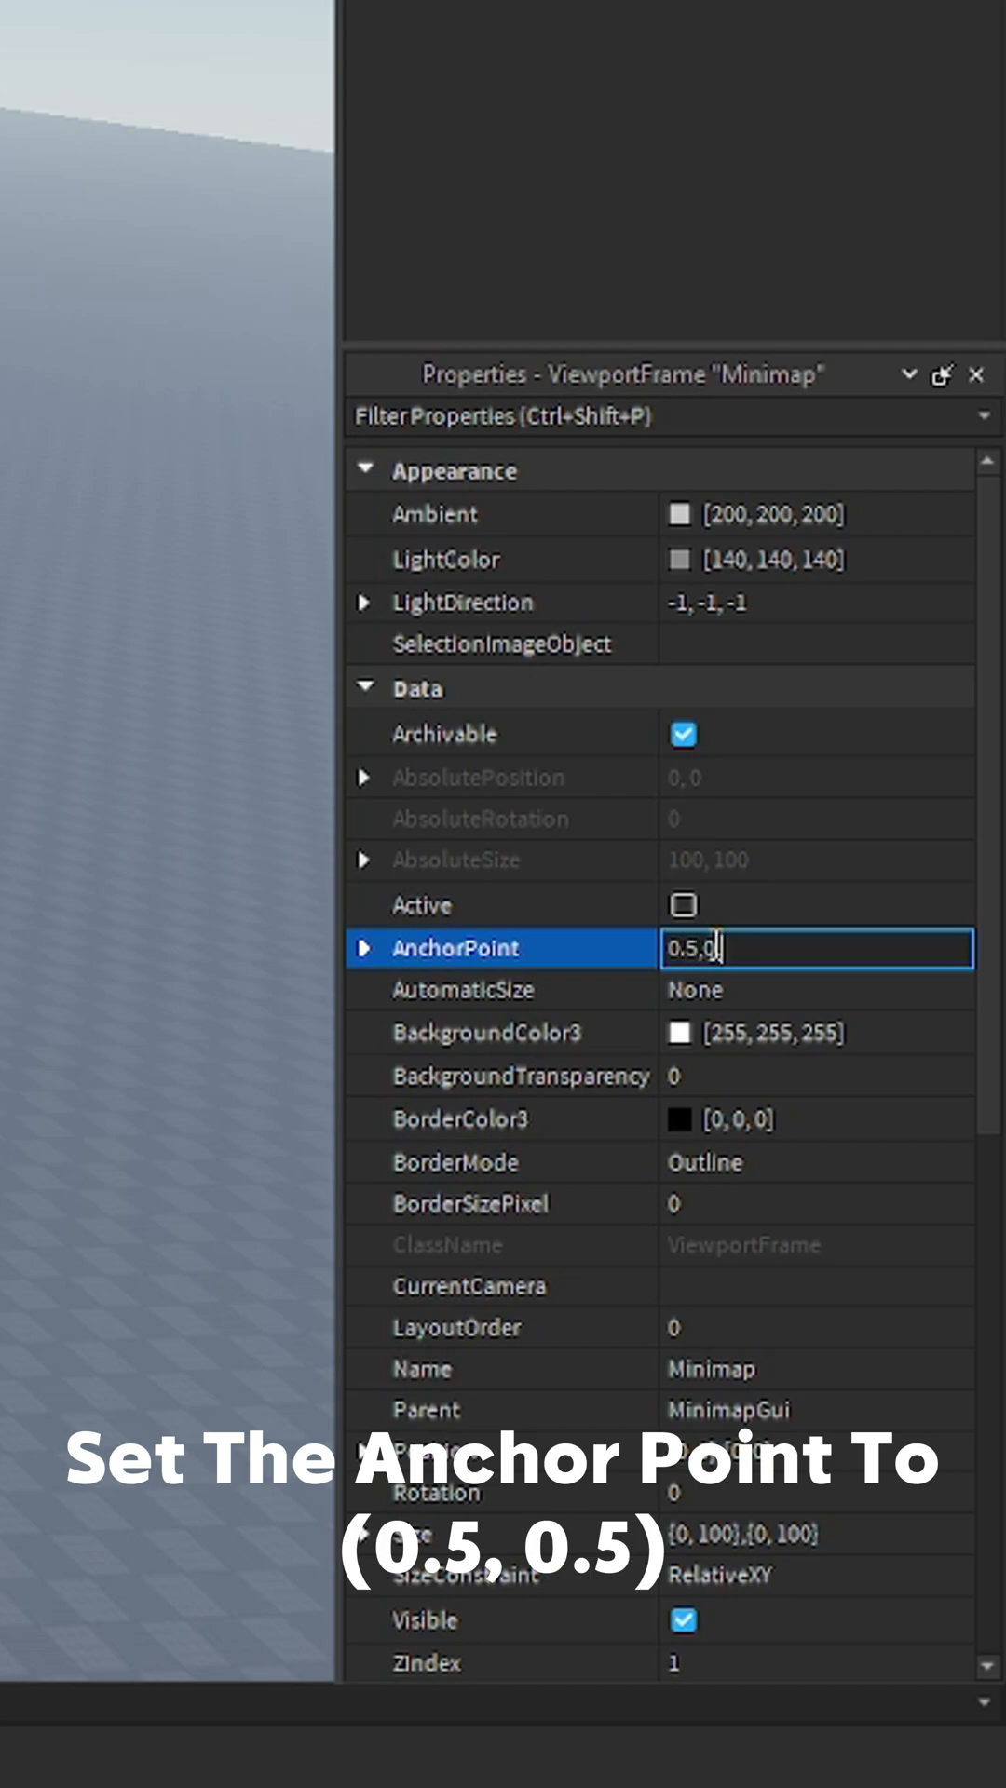
# Set Minimap's AnchorPoint to 0.5, 0.5 and insert an ImageLabel inside it
pyautogui.write('0.5, 0.5')
pyautogui.write('ima')
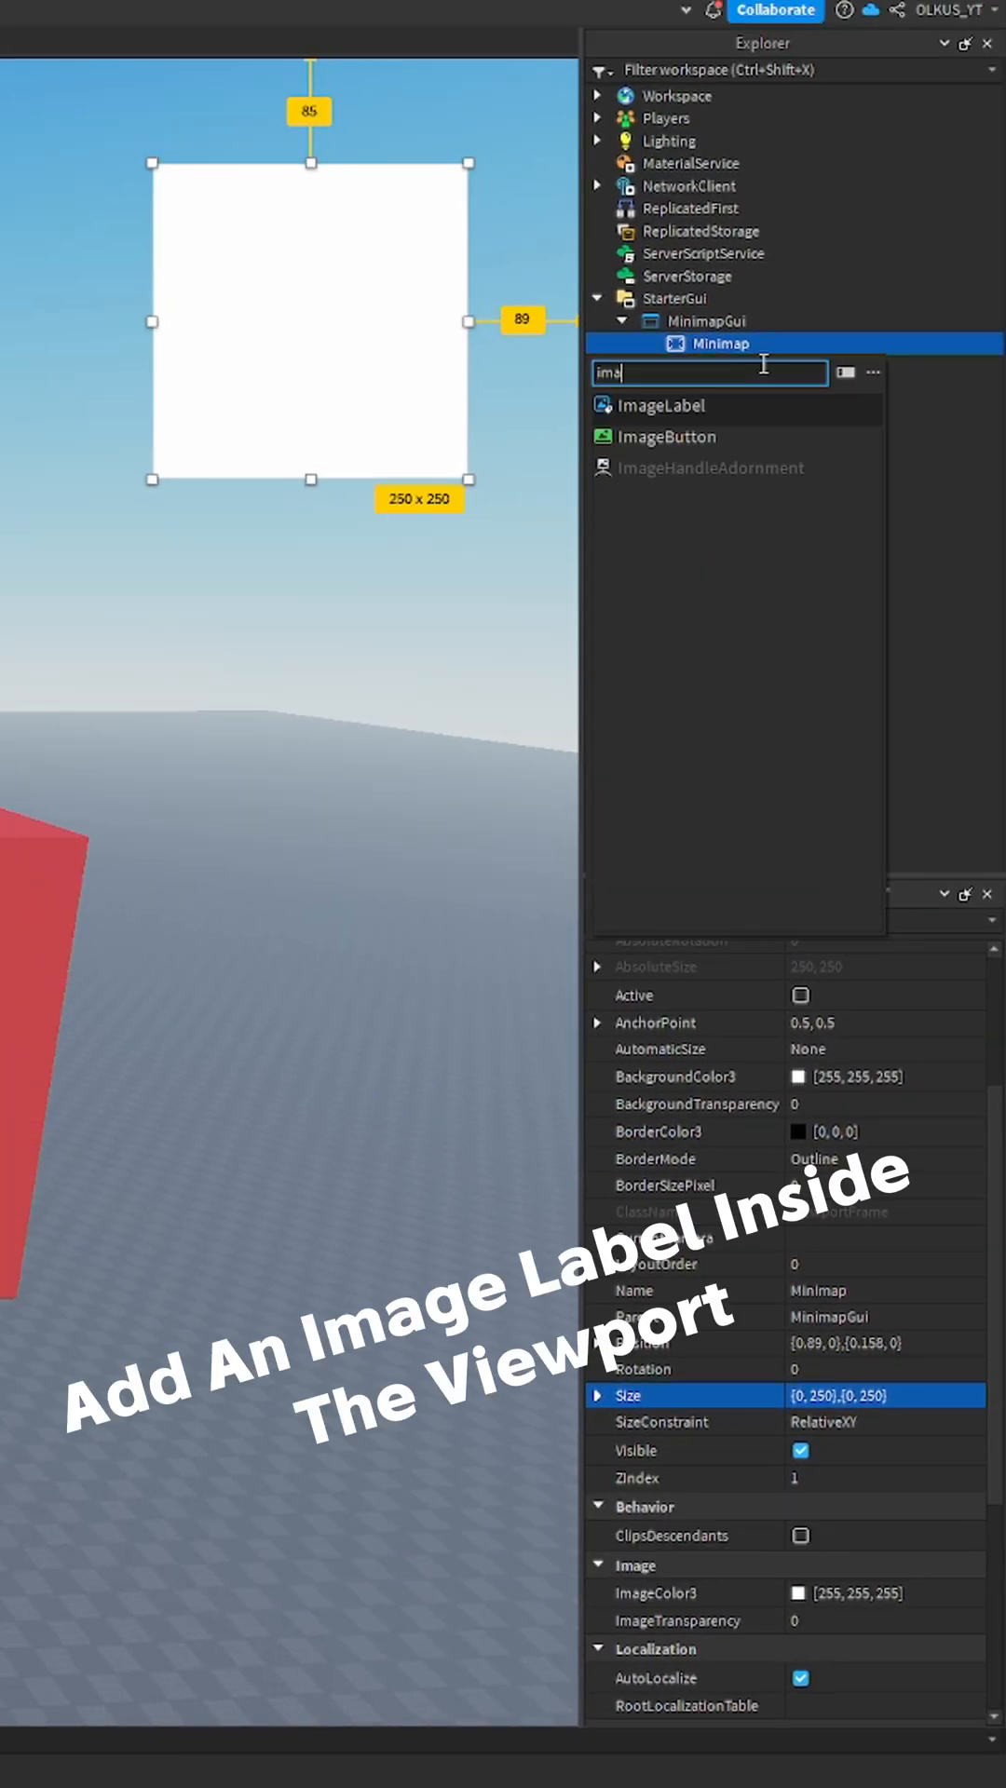
pyautogui.click(664, 405)
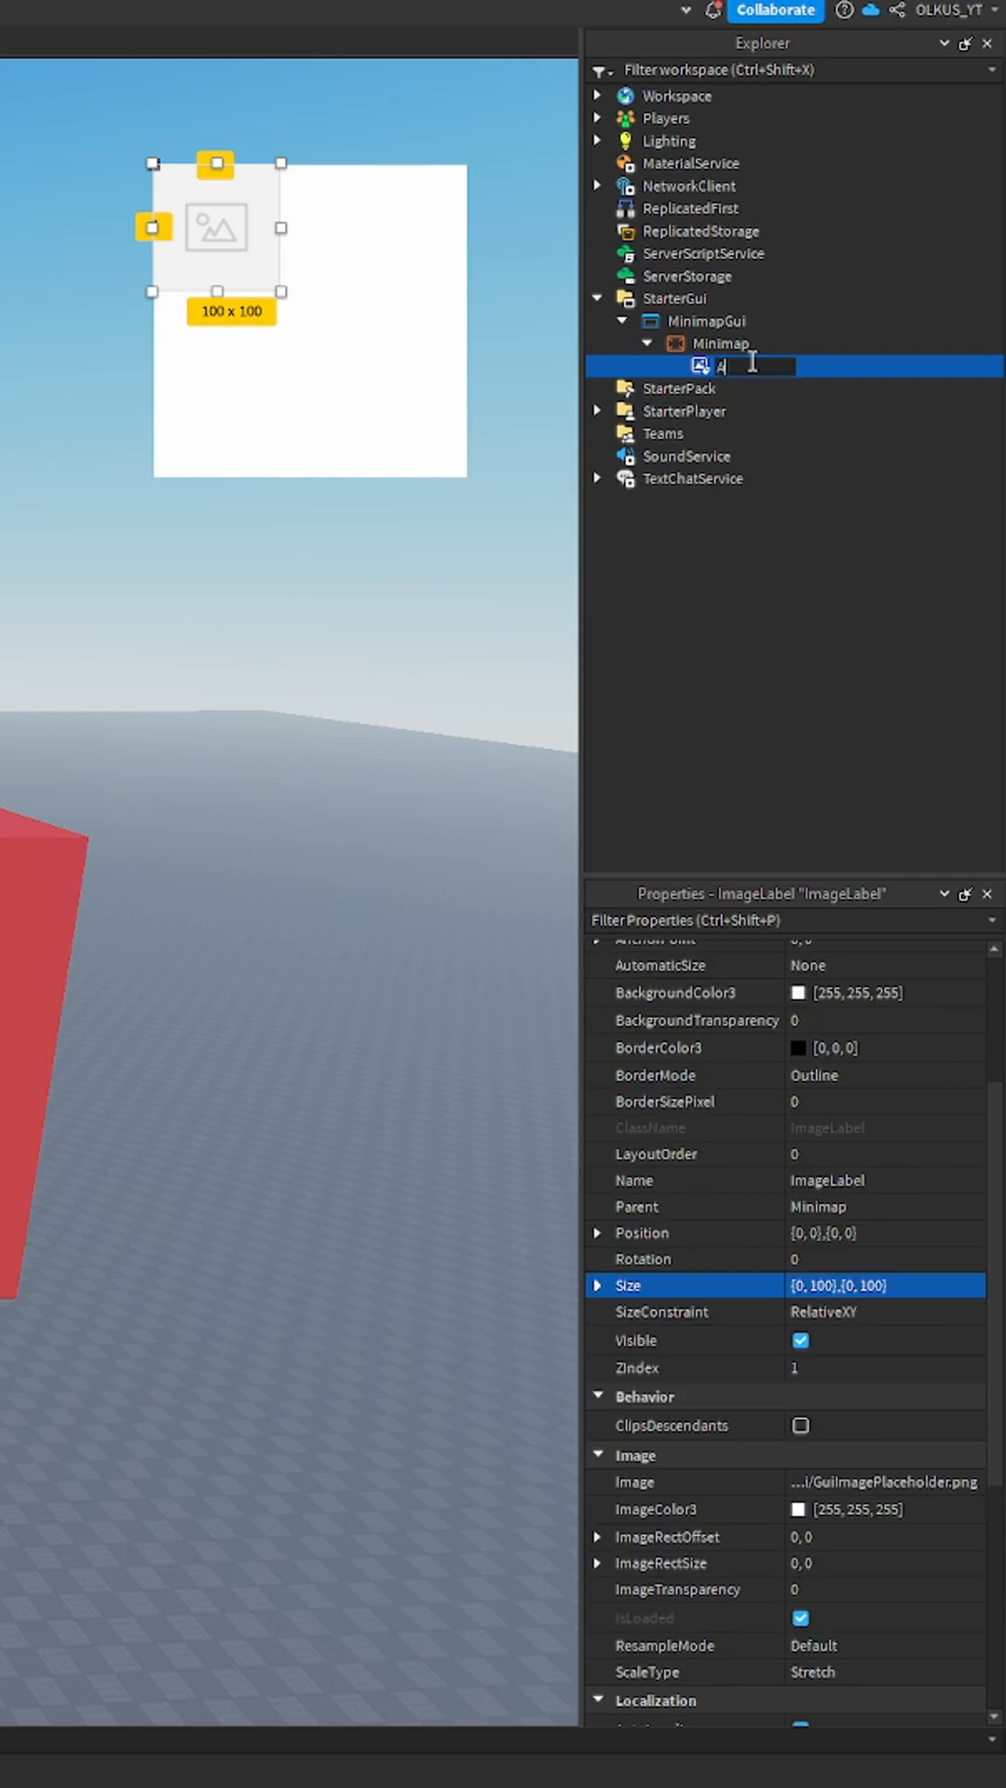
# Rename the ImageLabel to 'Arrow' and set its Position to {0.5,0},{0.5,0}
pyautogui.write('rrow')
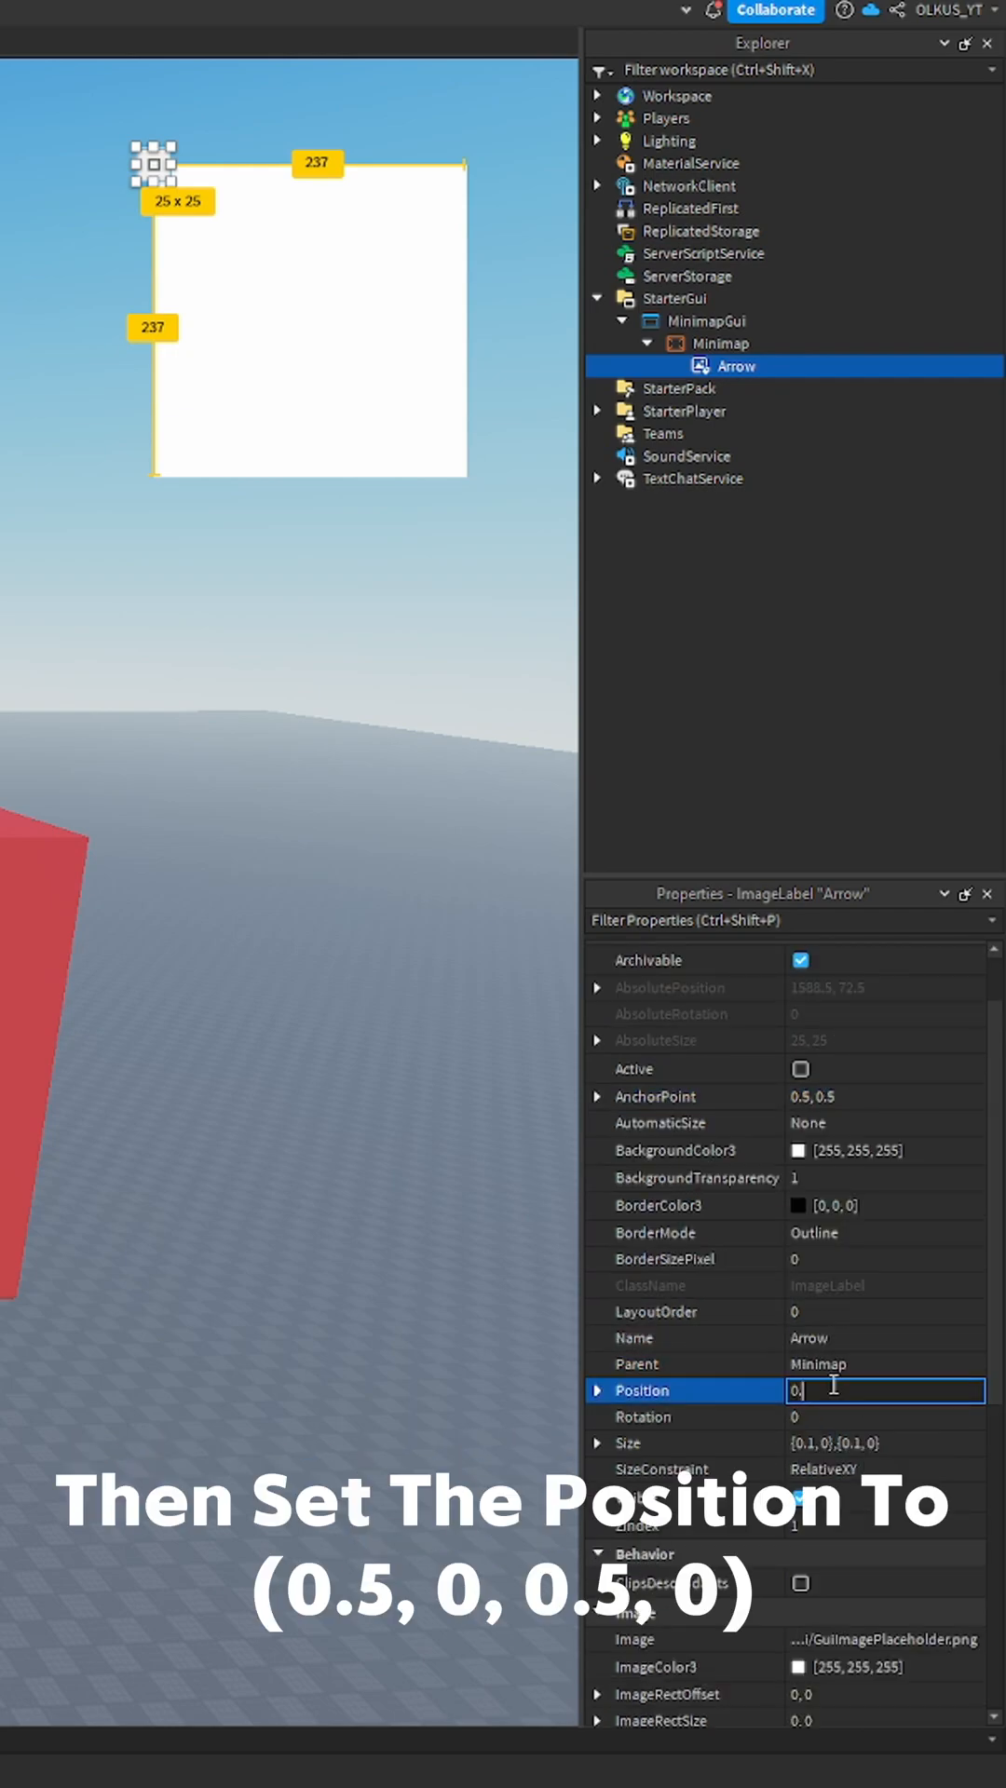
pyautogui.write('{0.5, 0},{0.5, 0}')
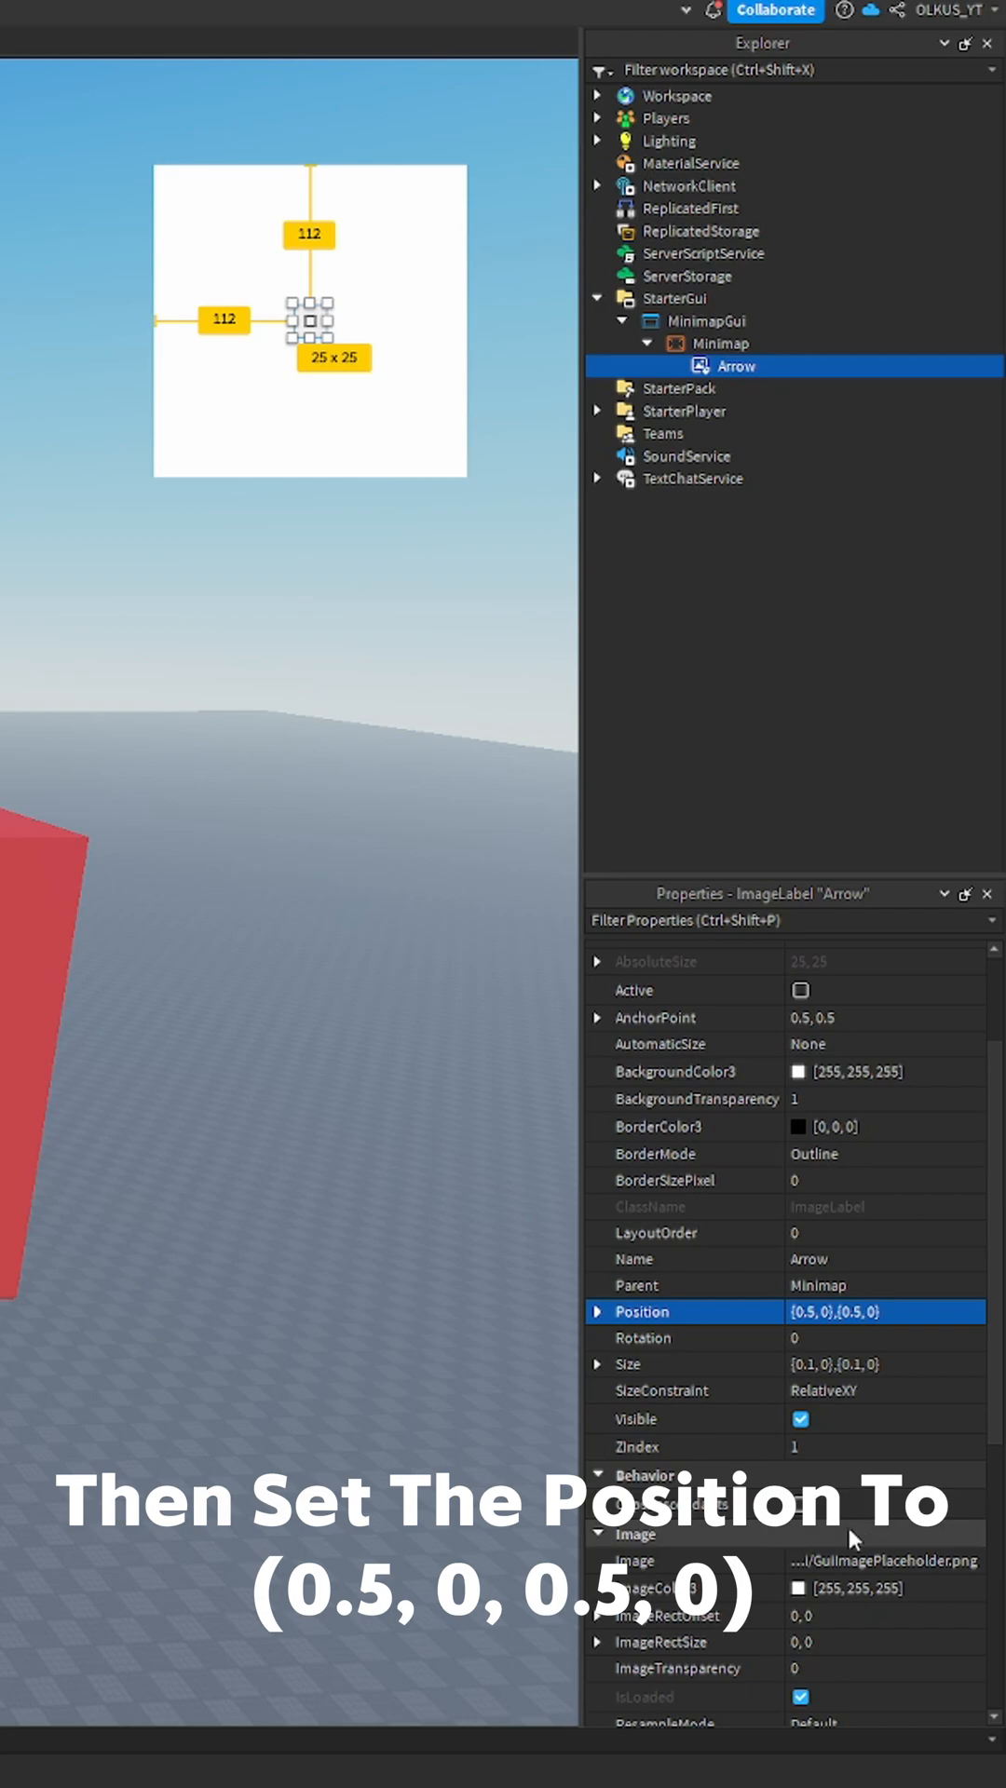